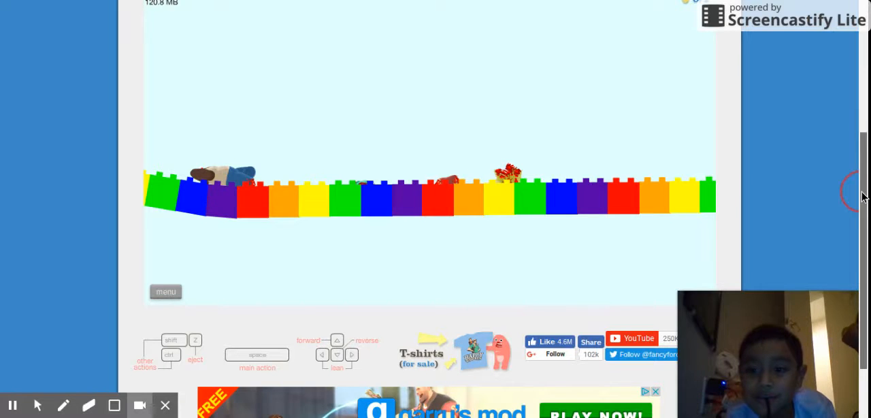
Pause LEGO Stair Plummet, try a star rating, and dismiss the login-required notice.
scroll("down", 3)
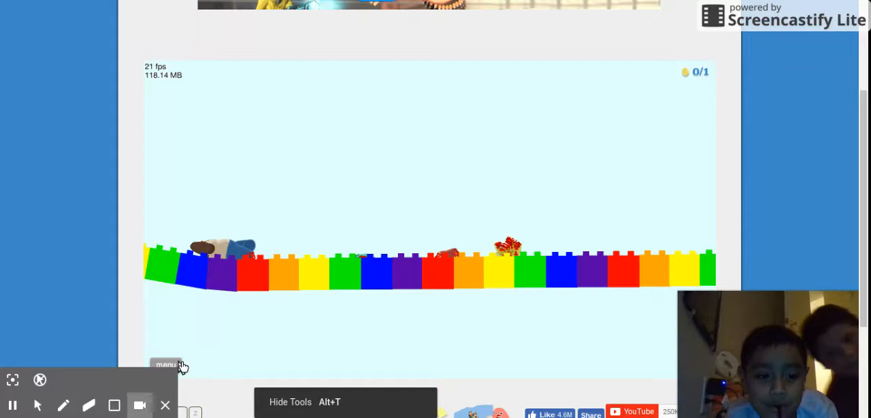
left_click(166, 364)
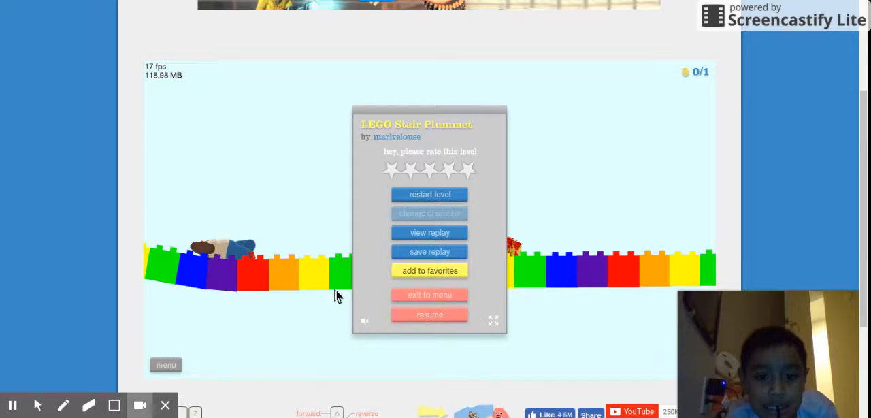
mouse_move(449, 296)
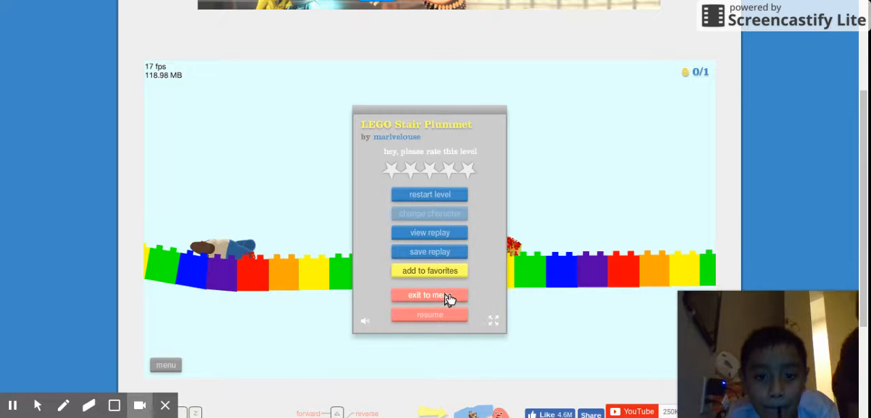
mouse_move(493, 319)
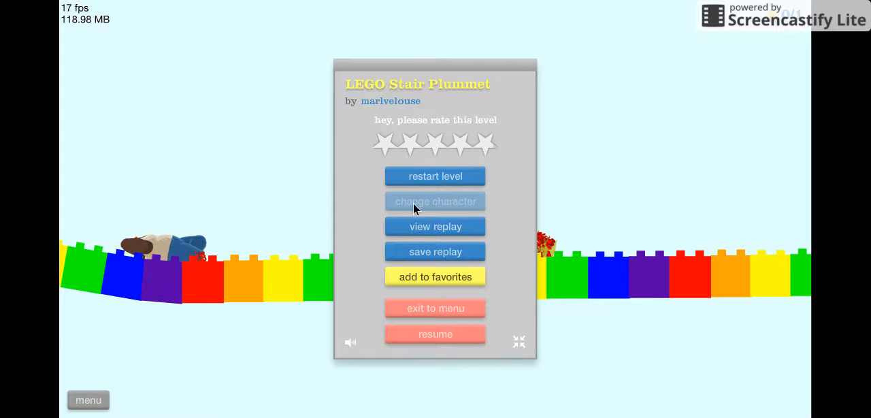
mouse_move(519, 341)
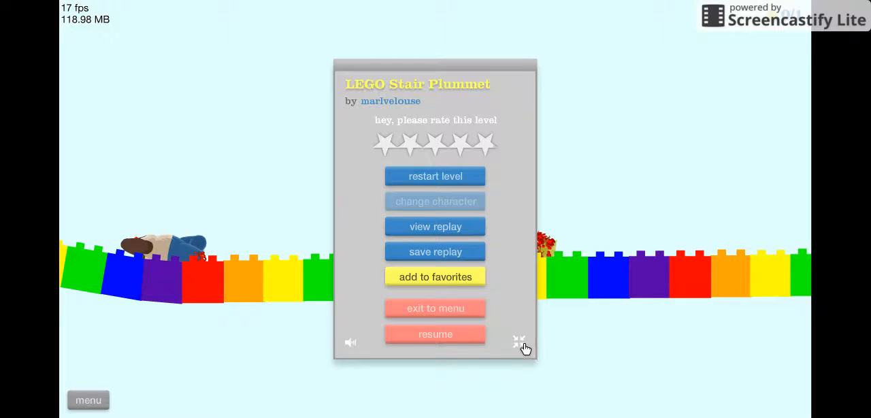
left_click(519, 341)
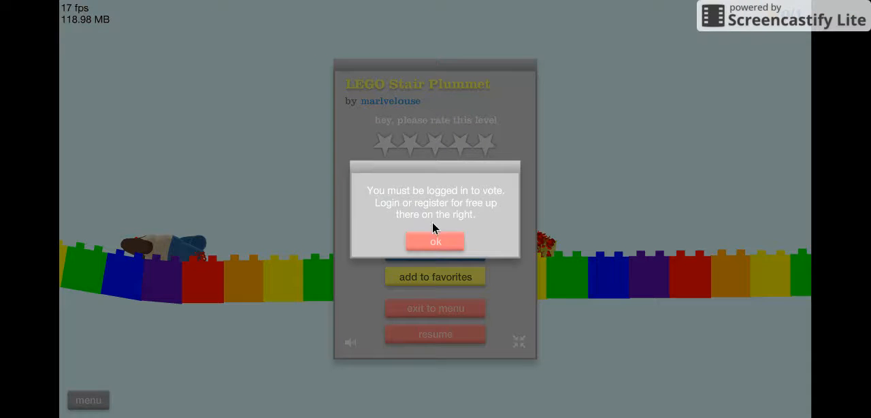
left_click(434, 241)
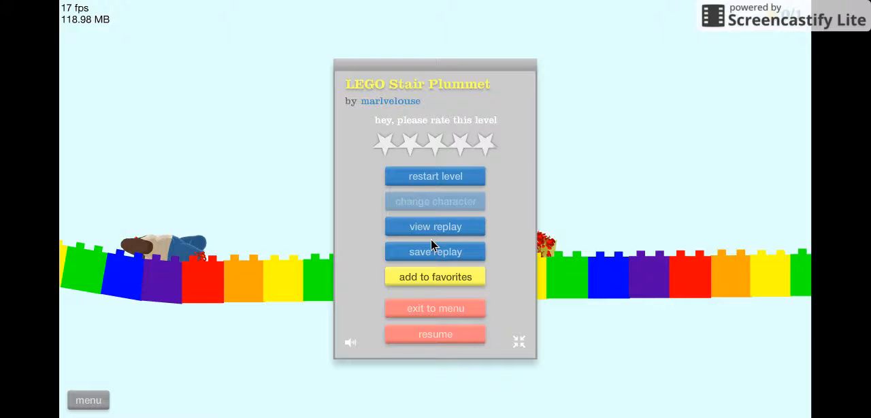
mouse_move(454, 187)
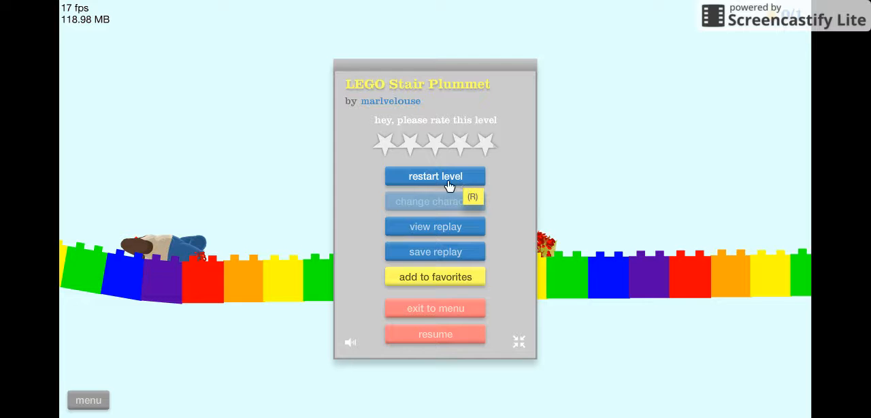
mouse_move(802, 342)
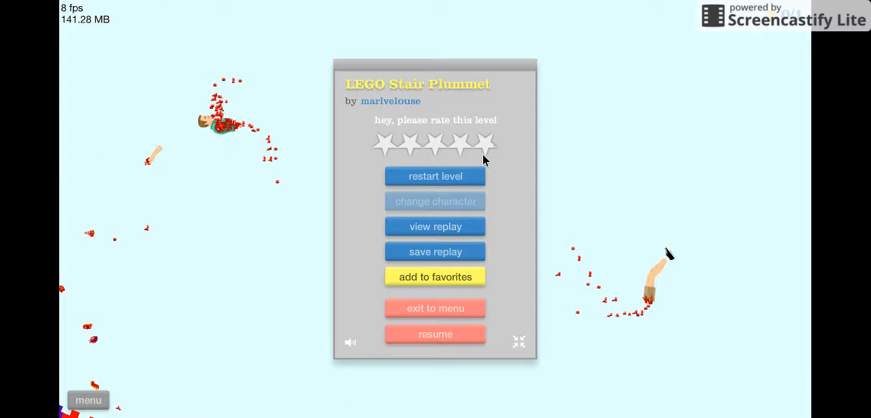
mouse_move(422, 309)
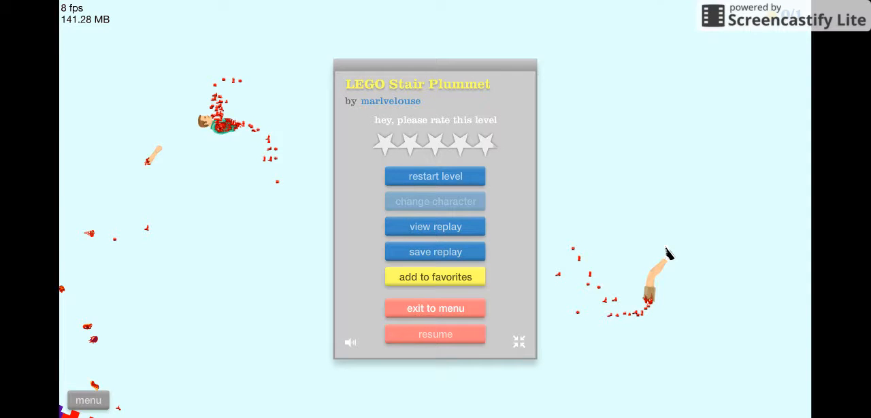
Exit the level, expand the Escape OR Dead entry, and go back to the title menu.
left_click(435, 308)
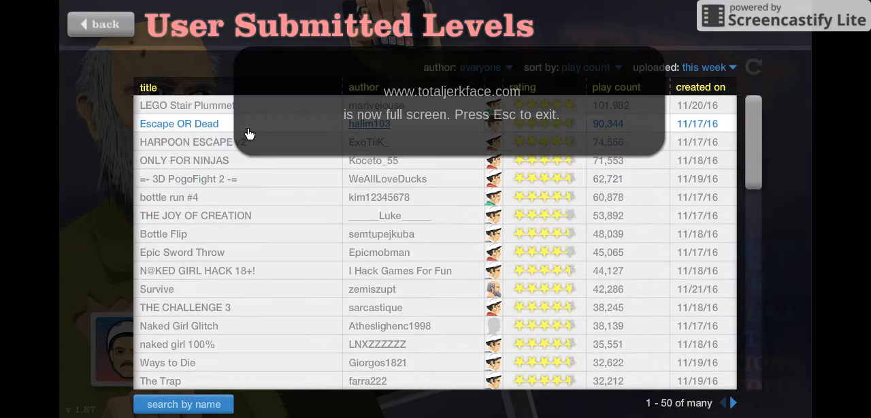
left_click(179, 123)
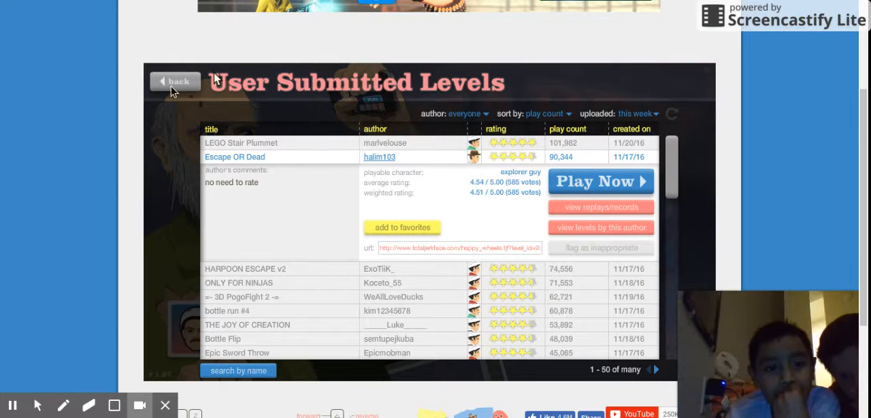
left_click(176, 81)
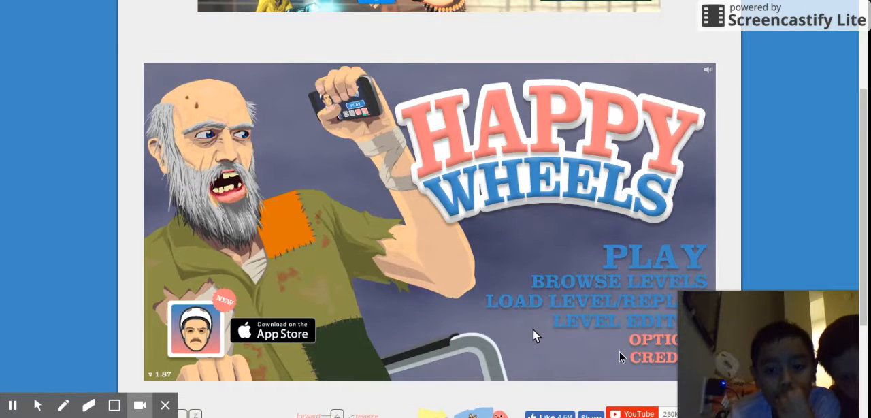
In Options, enable full screen with keyboard controls and raise blood to 4.
left_click(651, 339)
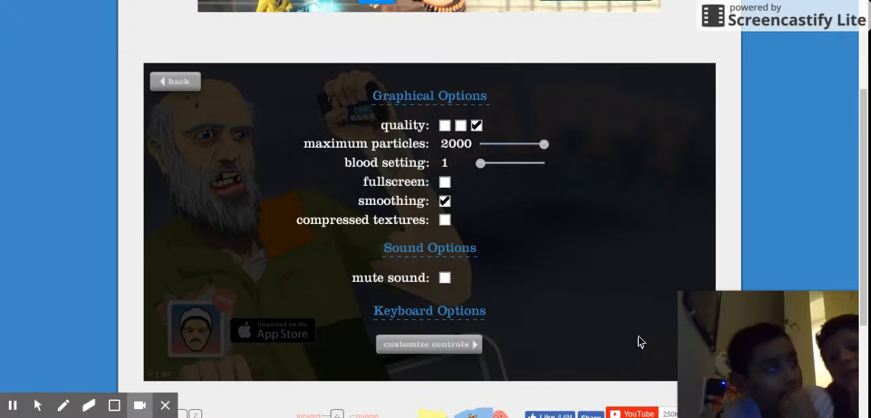
mouse_move(703, 323)
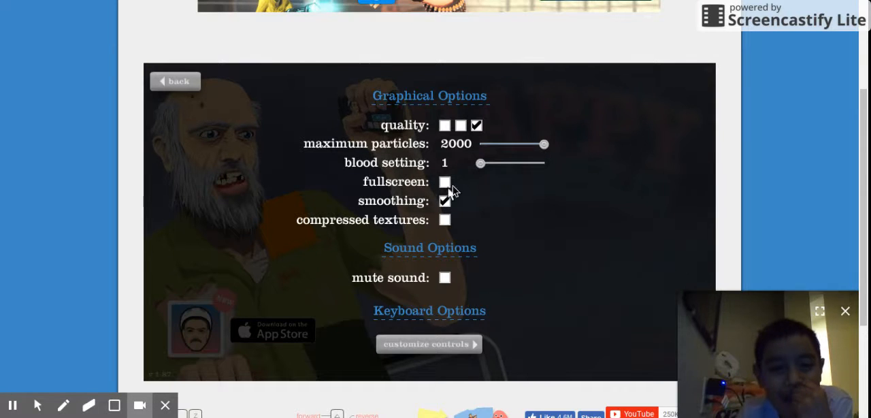
left_click(444, 182)
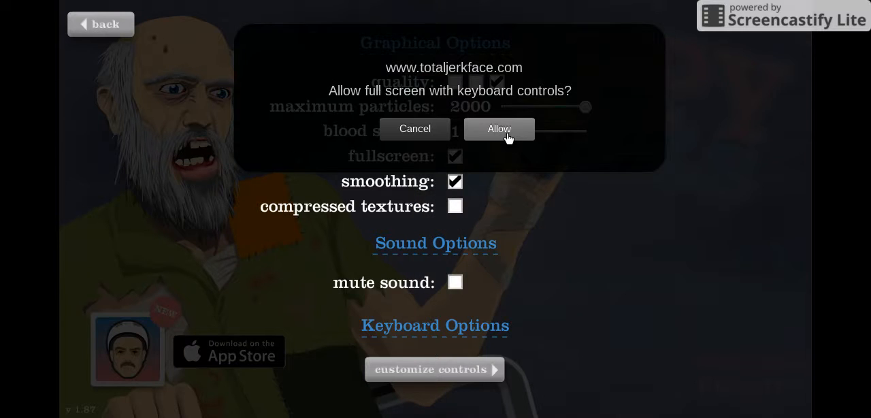
left_click(498, 129)
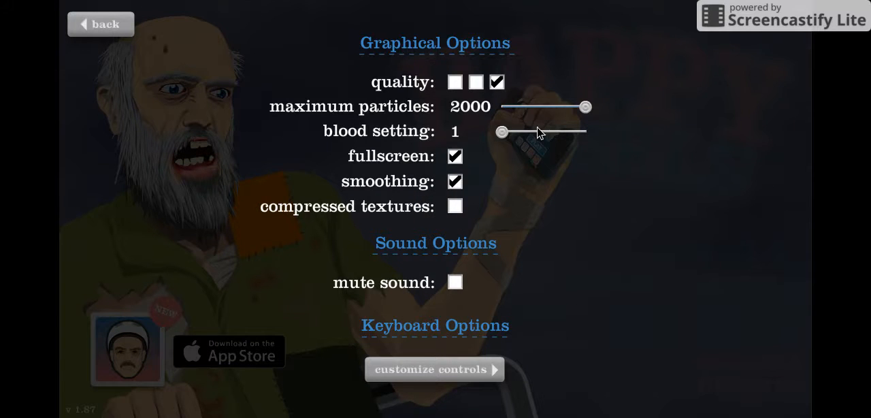
left_click_drag(502, 132, 558, 131)
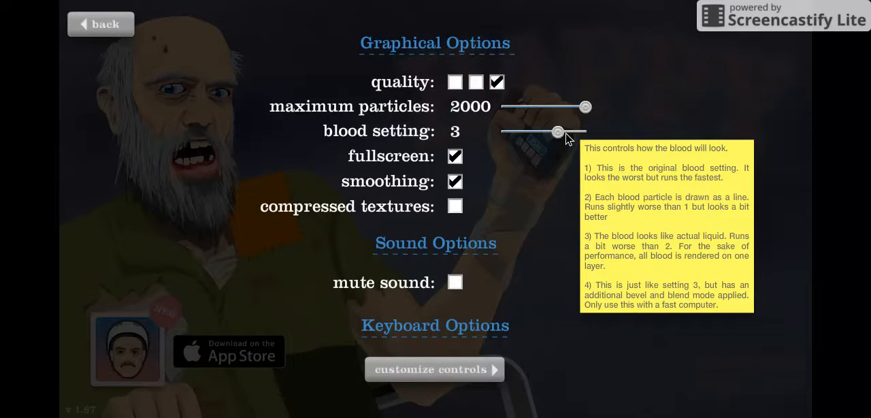
left_click_drag(558, 131, 584, 131)
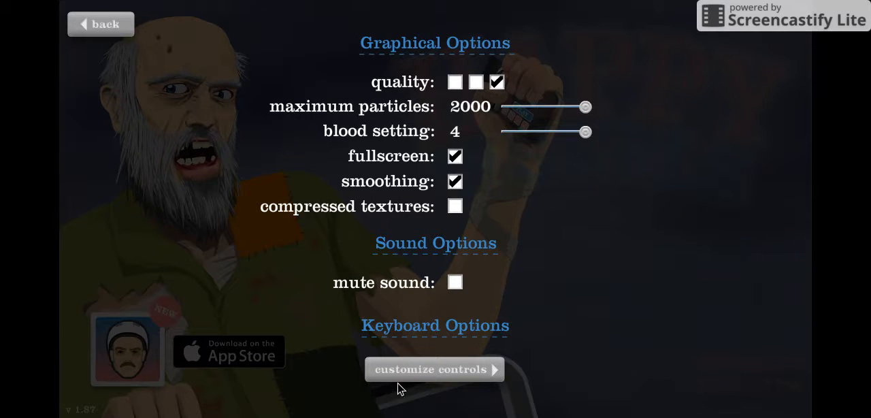
mouse_move(39, 17)
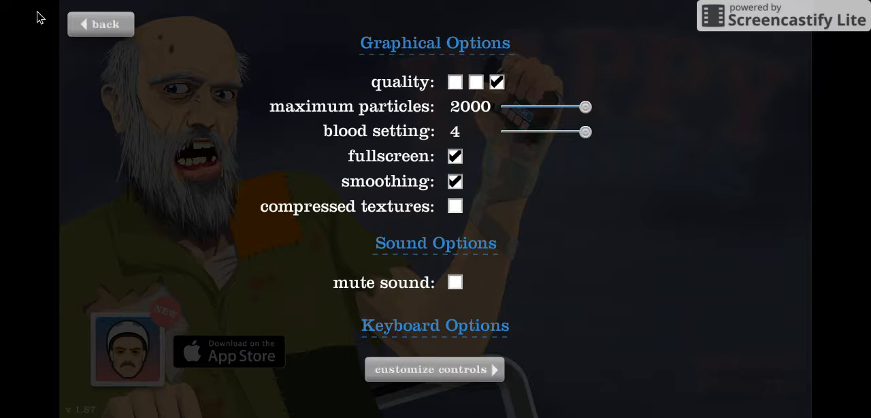
Go back from Options to the main title menu.
left_click(100, 24)
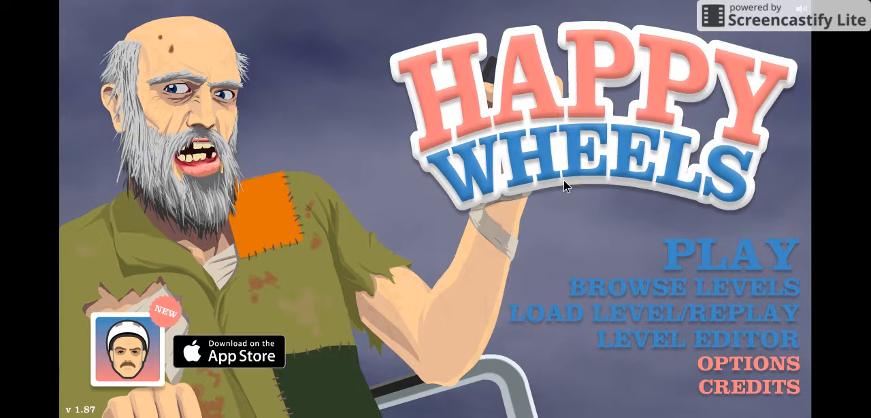
mouse_move(657, 296)
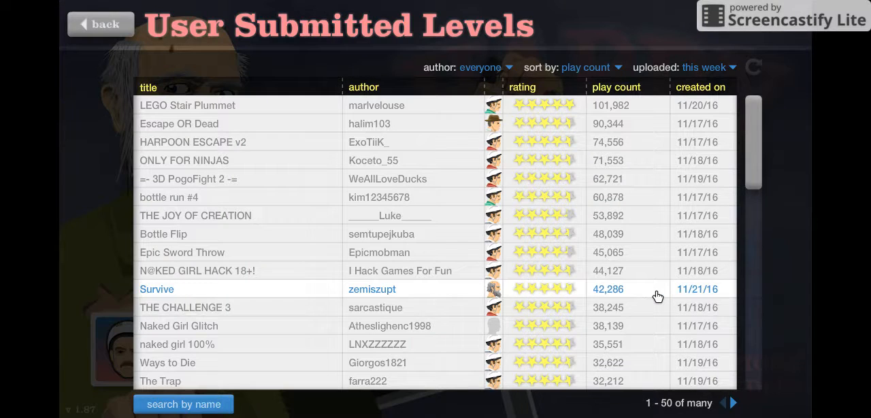
mouse_move(697, 97)
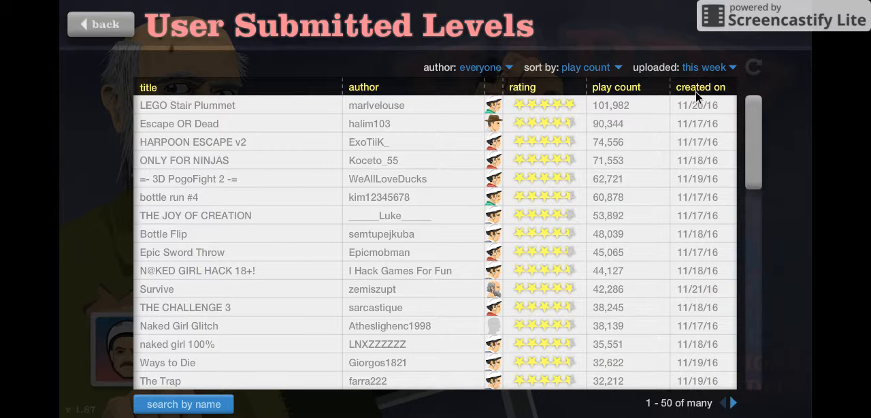
mouse_move(391, 125)
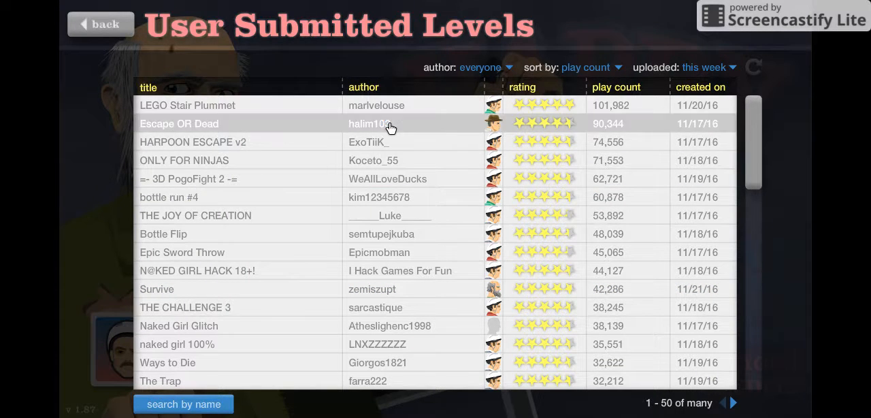
Beat Escape OR Dead in 9.80 seconds and exit to the levels list.
left_click(179, 123)
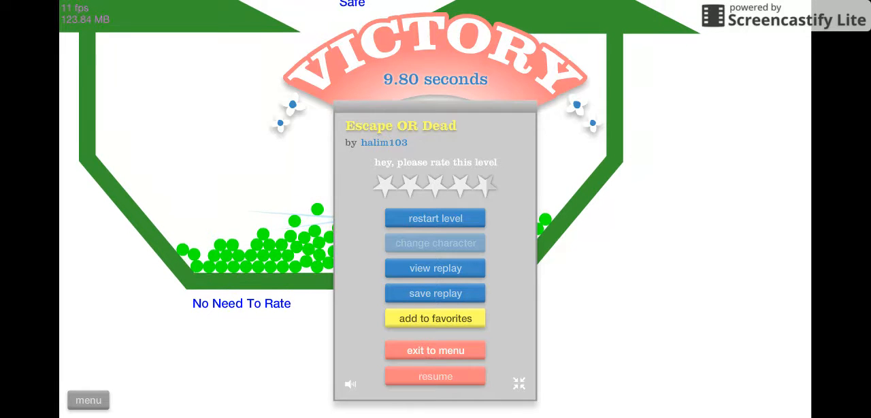
left_click(435, 350)
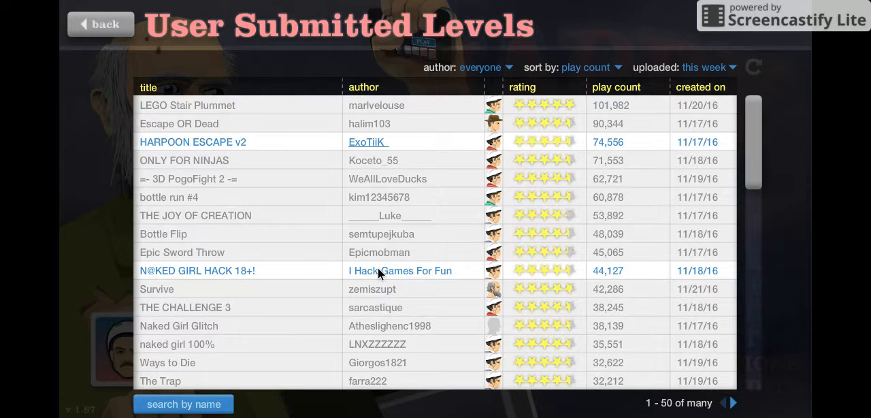
Play HARPOON ESCAPE v2 twice, then pause and exit to the levels list.
left_click(193, 141)
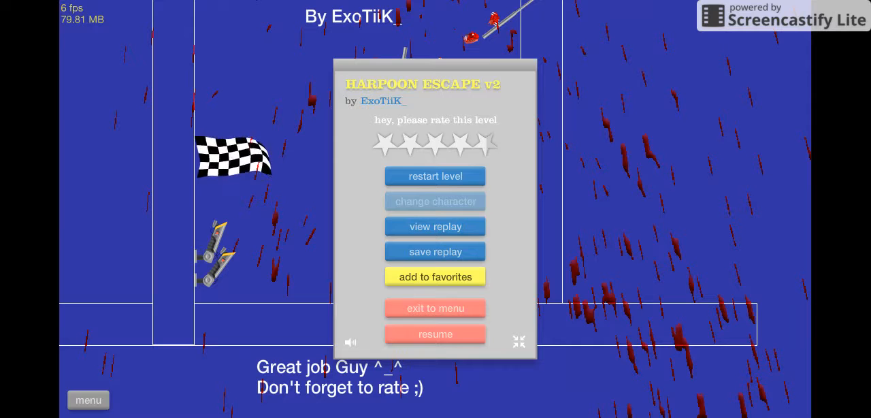
left_click(435, 176)
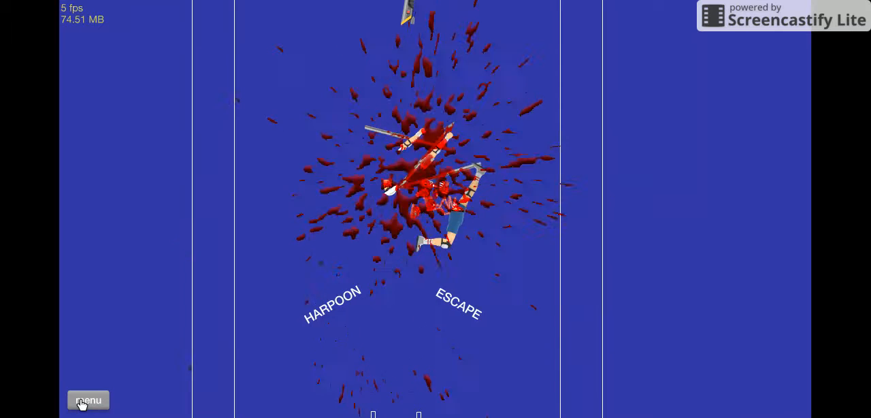
left_click(87, 399)
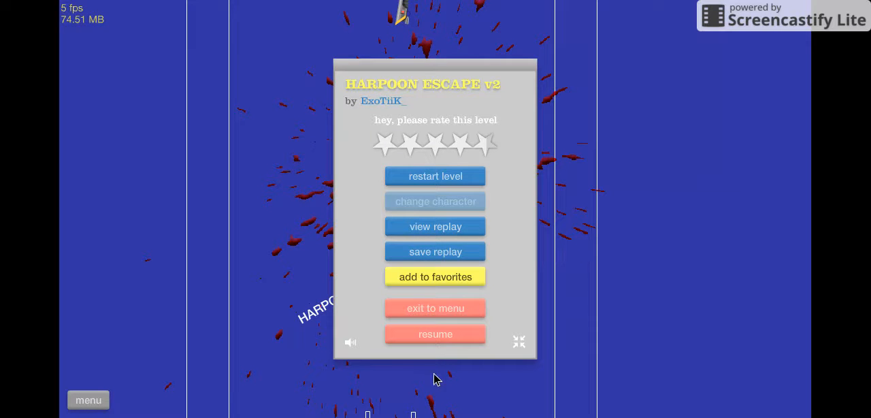
mouse_move(418, 301)
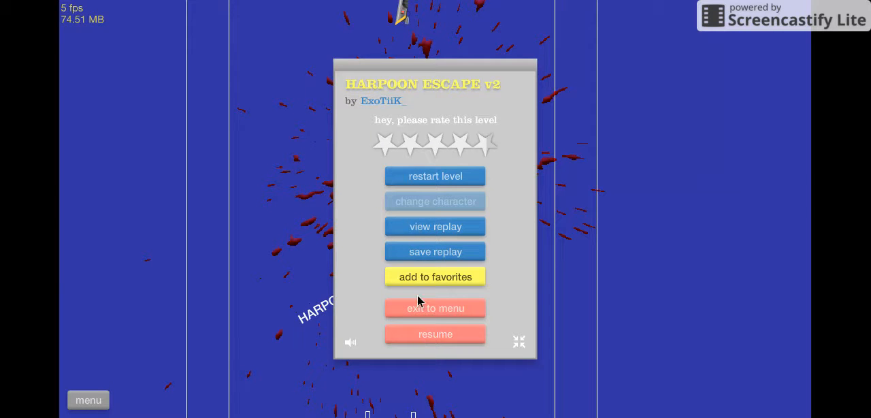
left_click(435, 307)
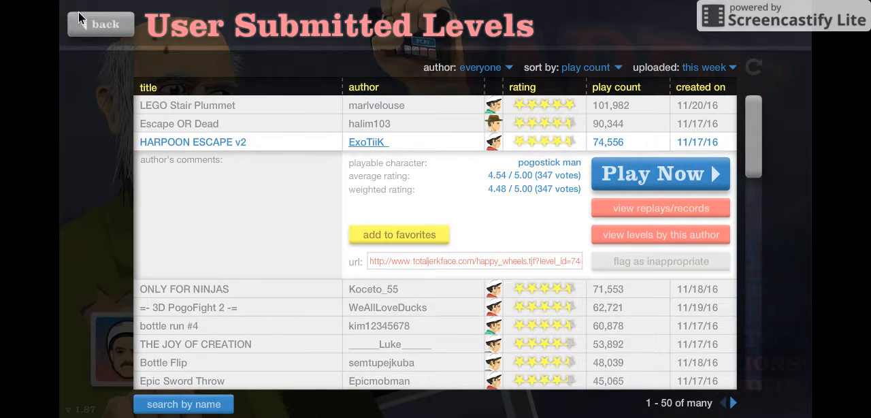
Drag the Options blood slider from 4 down to 1 and leave Options.
left_click(100, 24)
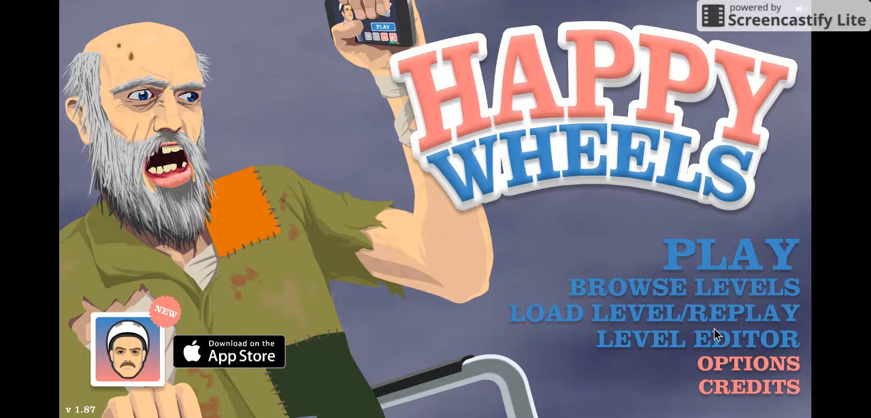
left_click(747, 363)
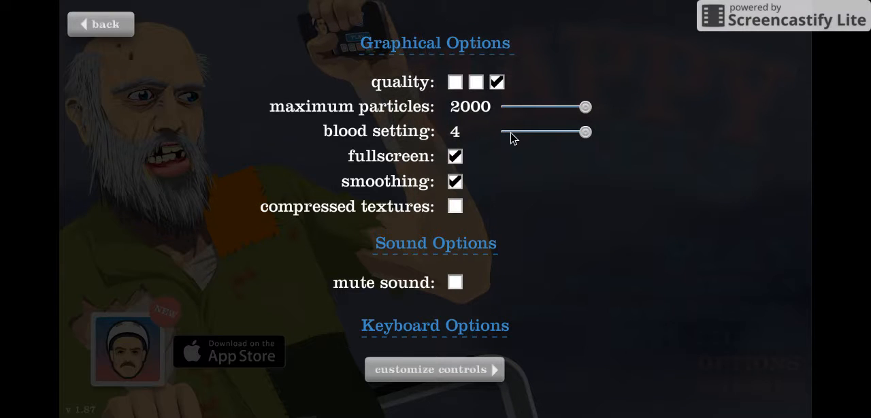
mouse_move(587, 131)
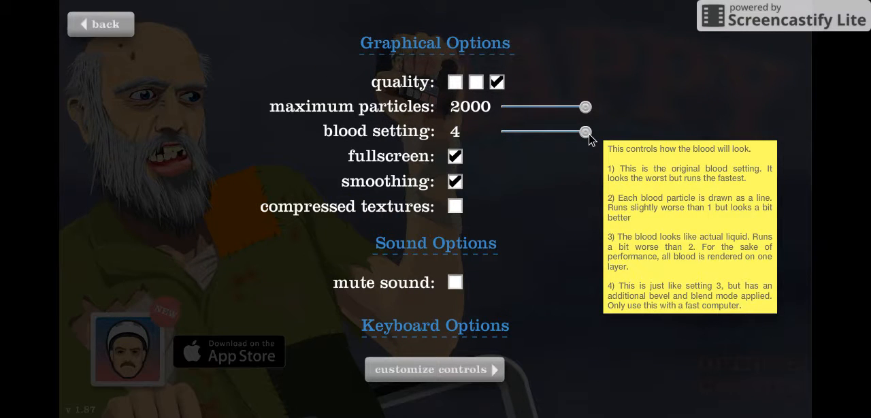
left_click_drag(586, 132, 502, 131)
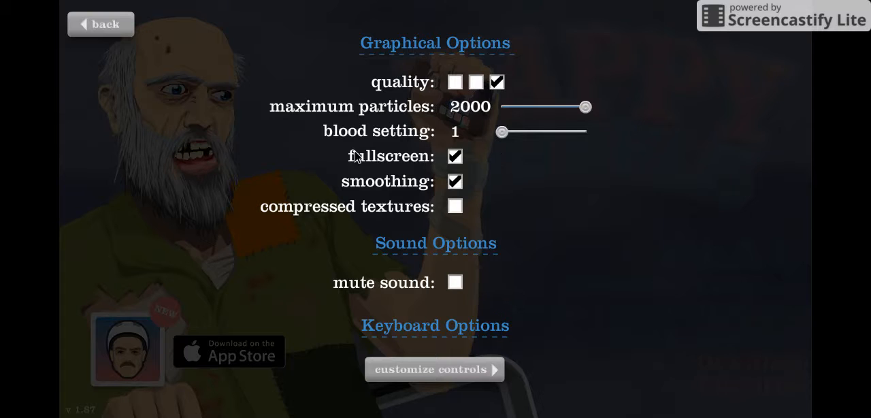
left_click(100, 24)
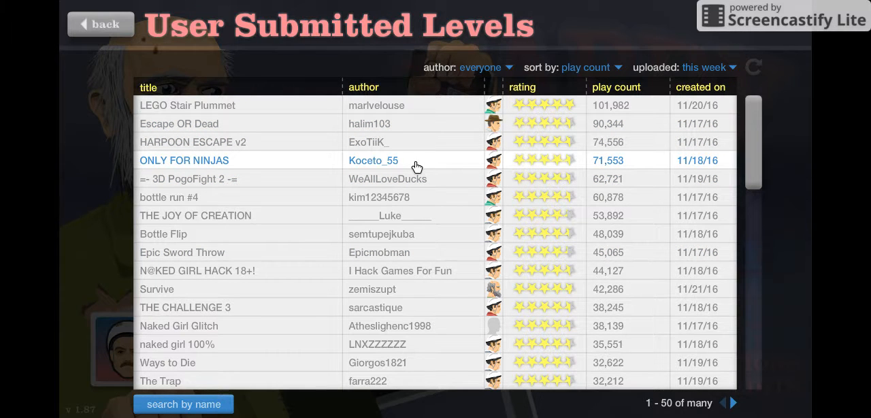
Open ONLY FOR NINJAS, play it to the end, and switch to full screen.
left_click(184, 159)
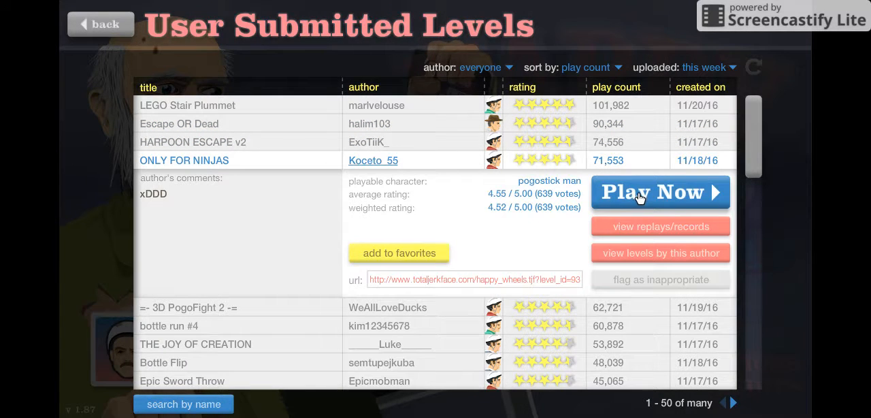
left_click(658, 192)
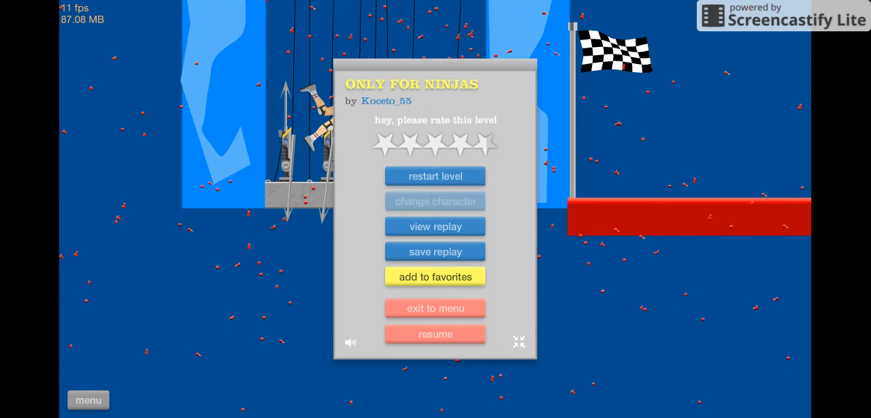
left_click(519, 342)
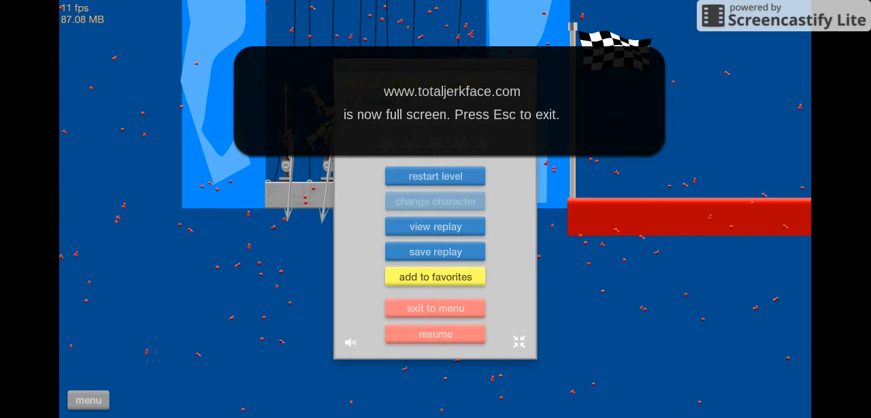